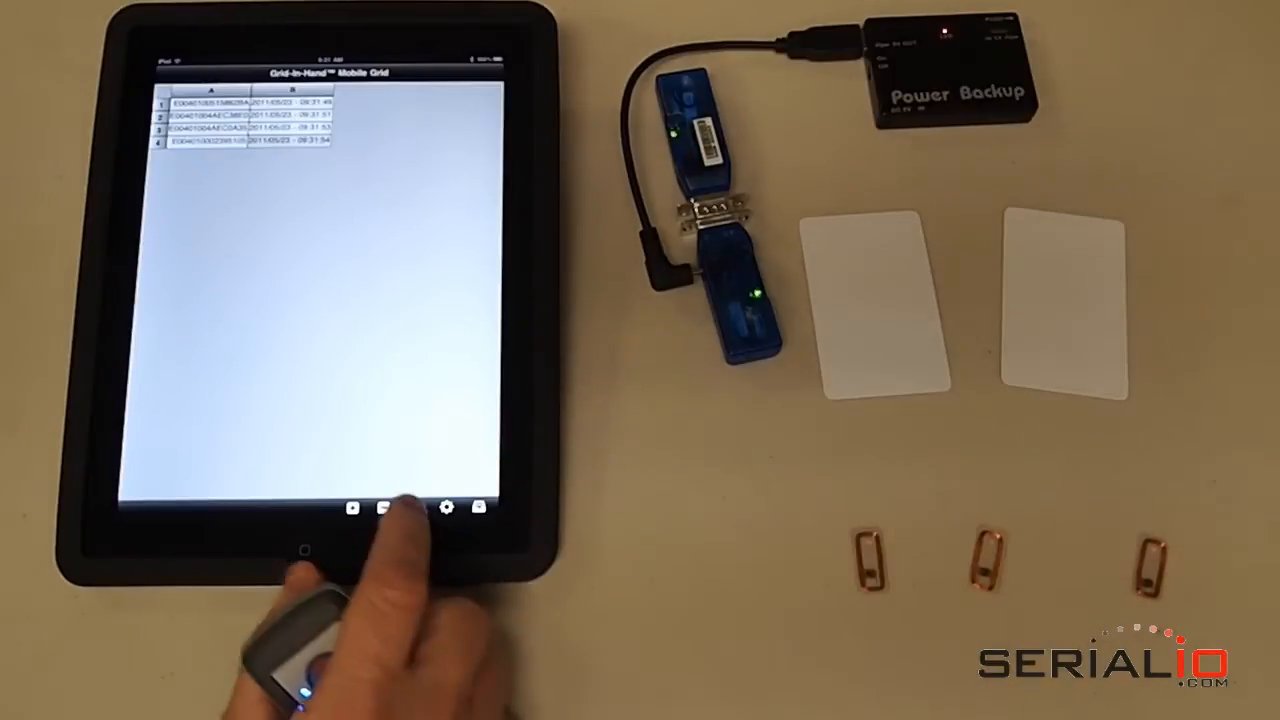
Open the grid actions menu offering Discard this grid and upload options for the four tag IDs
left_click(352, 507)
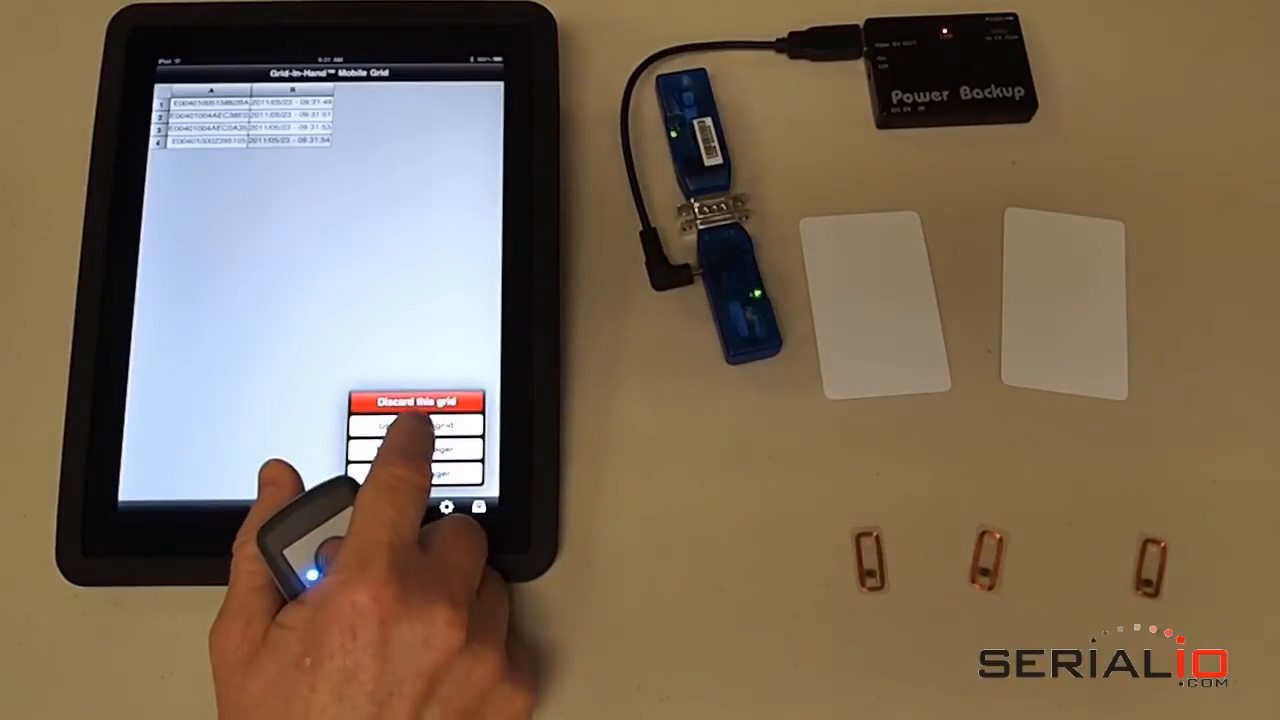